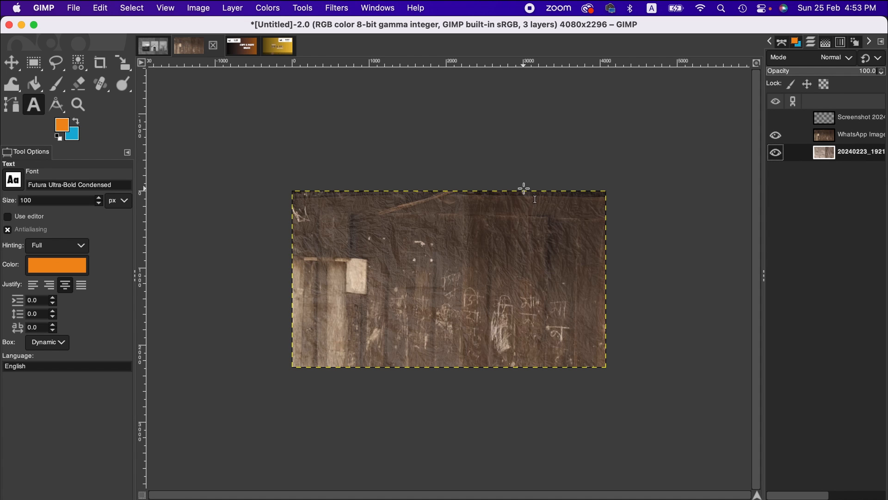
# Bring the three-photo crumpled-paper collage image to the front.
pyautogui.click(205, 46)
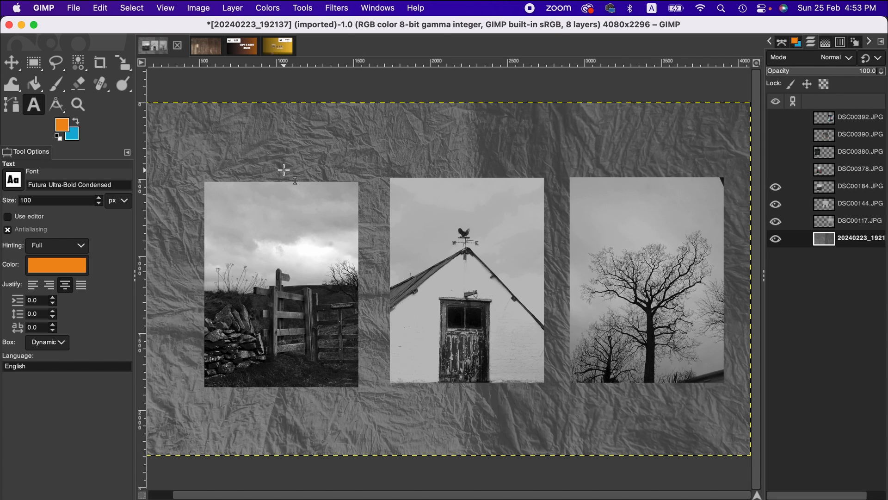
pyautogui.moveTo(284, 276)
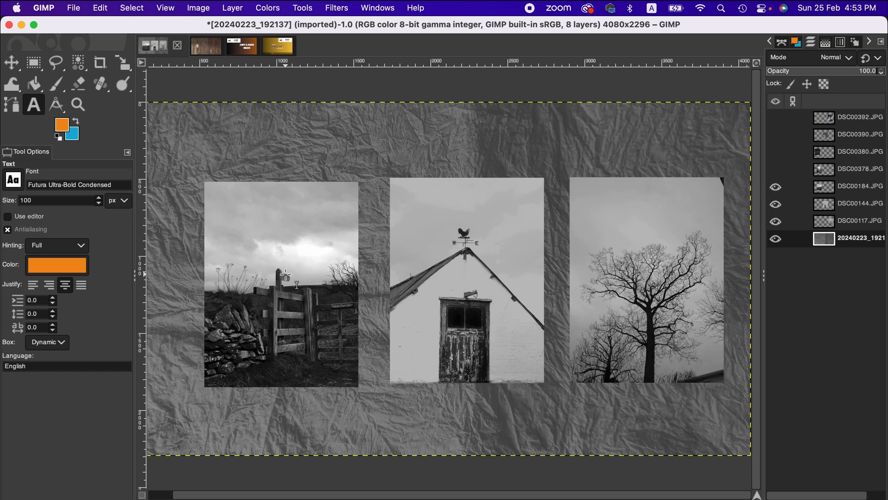
pyautogui.moveTo(560, 315)
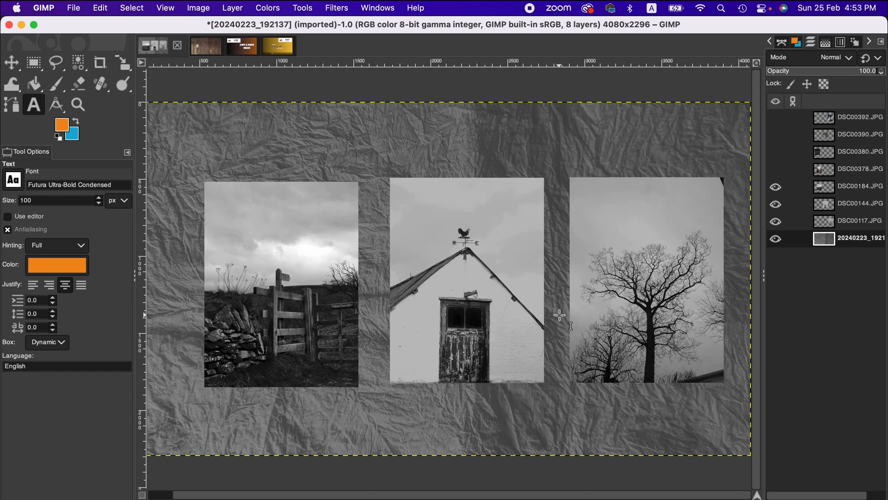
pyautogui.moveTo(364, 494)
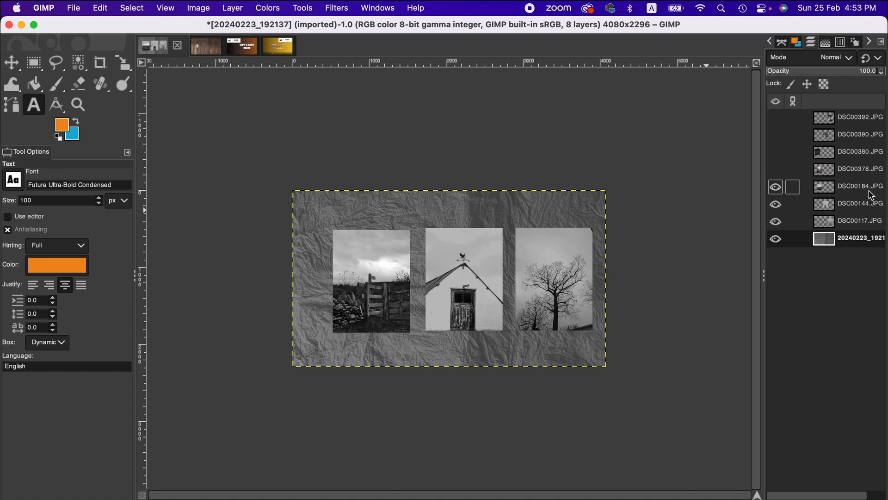
# Make the barn photo layer active, outline it with Alpha to Selection, and copy it.
pyautogui.click(775, 186)
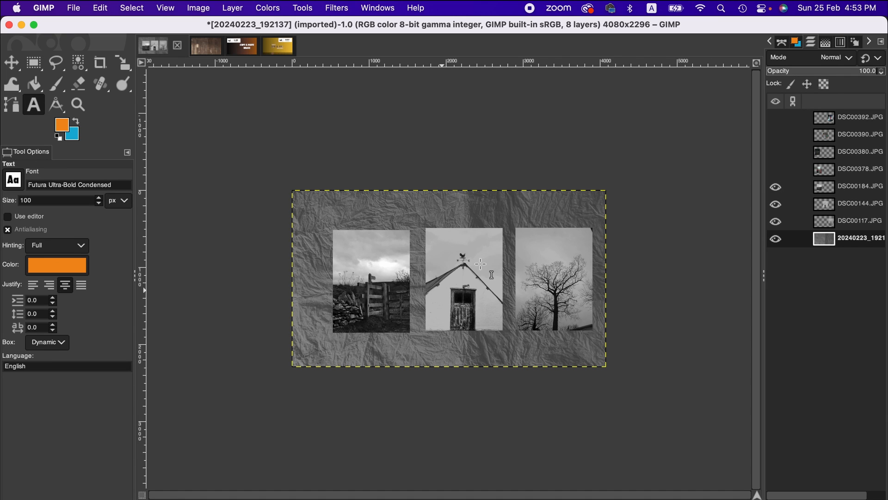
pyautogui.click(860, 203)
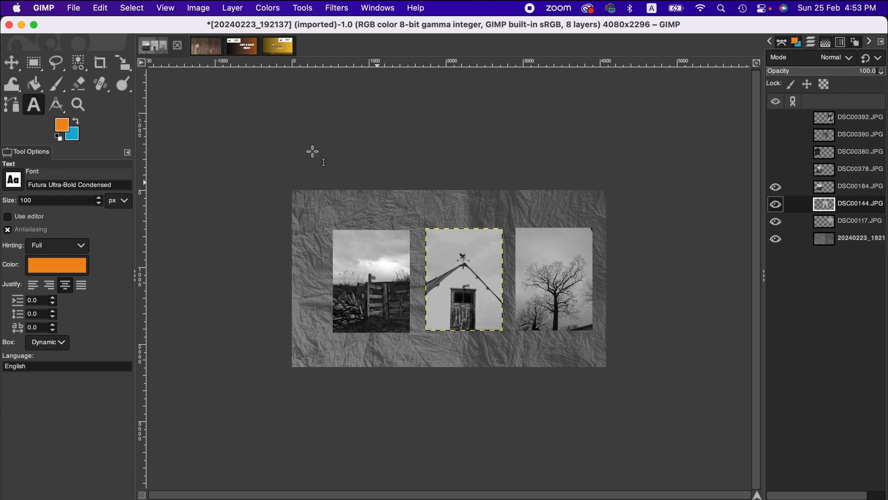
pyautogui.moveTo(213, 48)
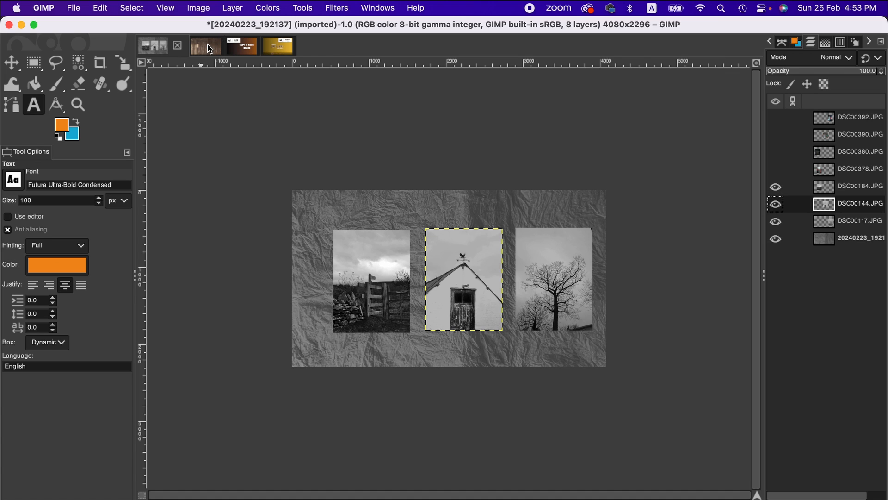
pyautogui.moveTo(670, 213)
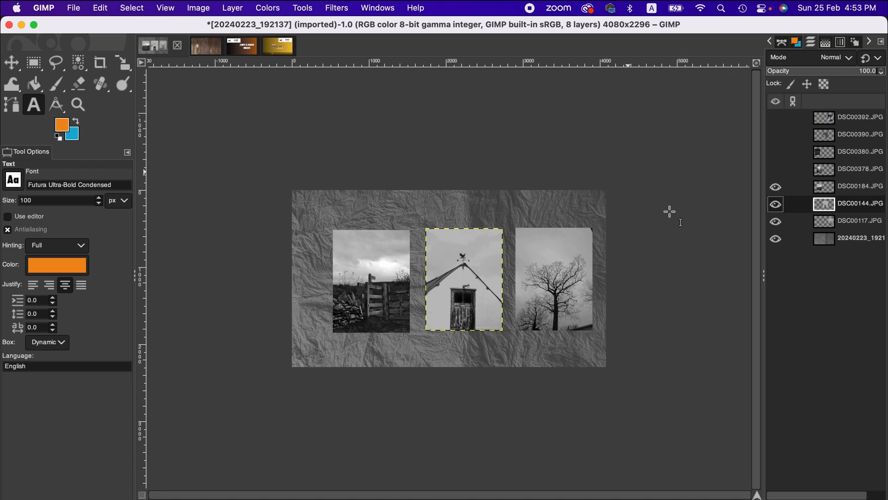
pyautogui.moveTo(526, 253)
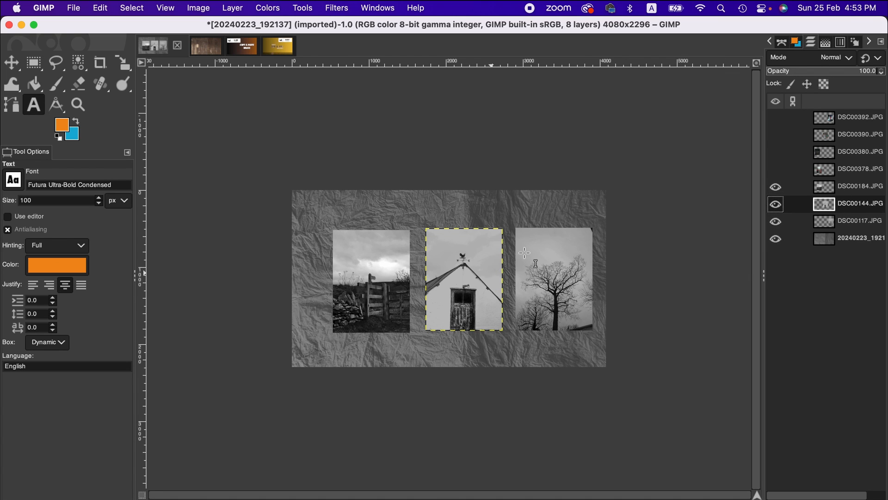
pyautogui.click(775, 221)
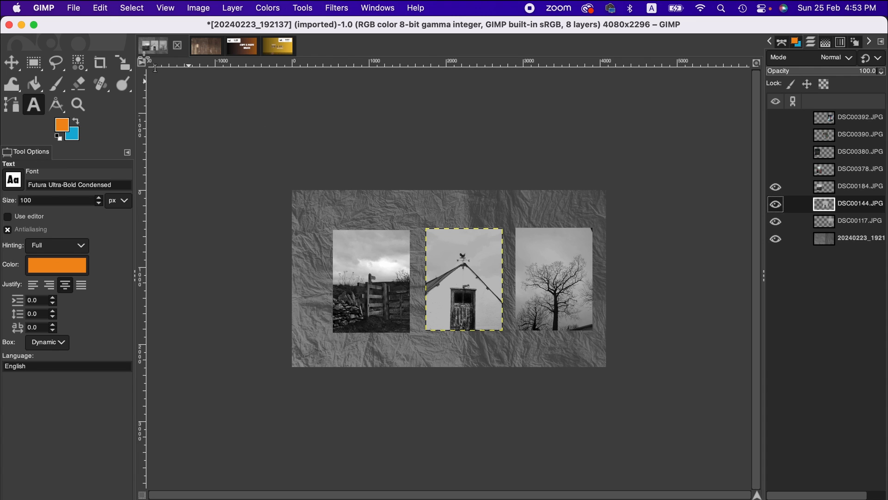
pyautogui.click(100, 8)
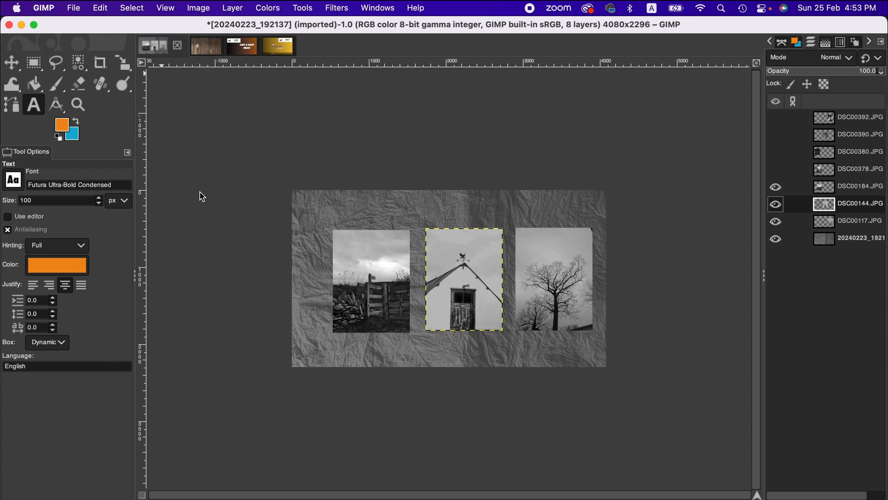
pyautogui.moveTo(213, 213)
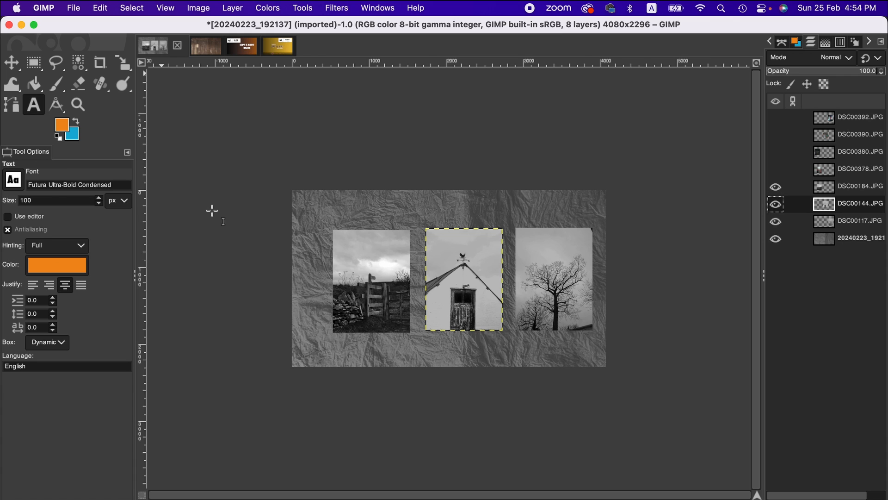
pyautogui.moveTo(205, 50)
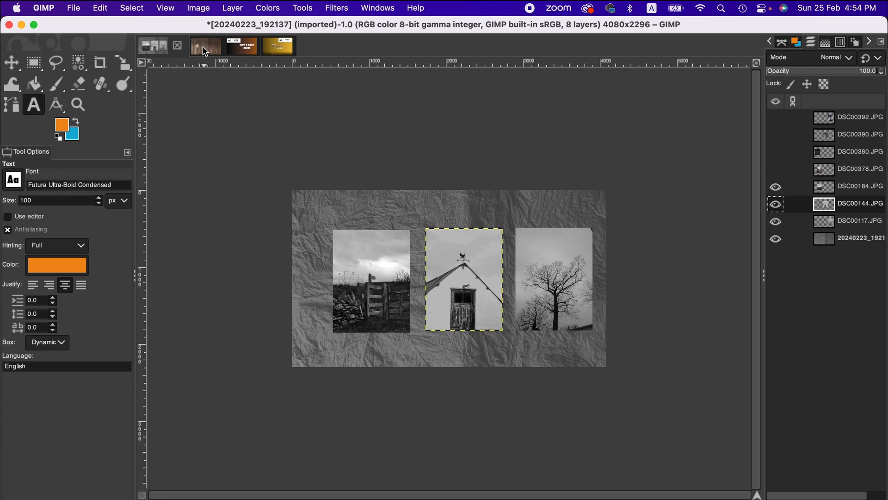
# Bring the brown wood-grain texture image to the front.
pyautogui.click(189, 45)
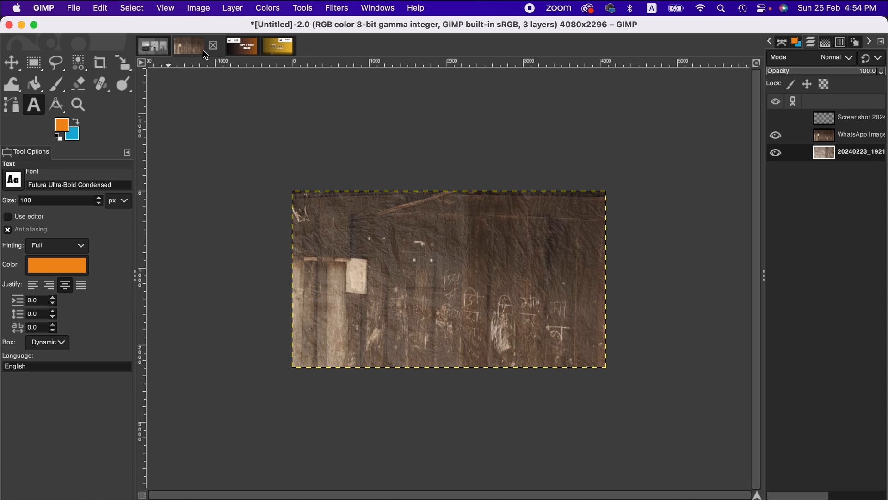
pyautogui.moveTo(295, 172)
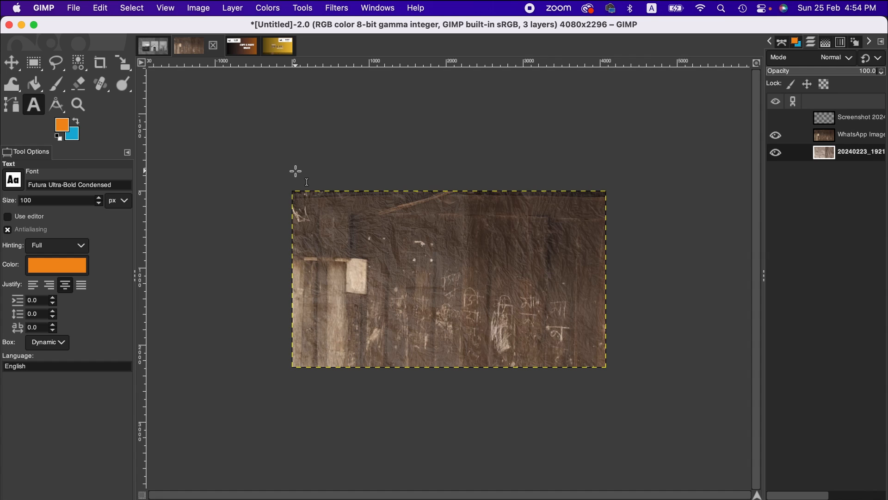
pyautogui.moveTo(408, 275)
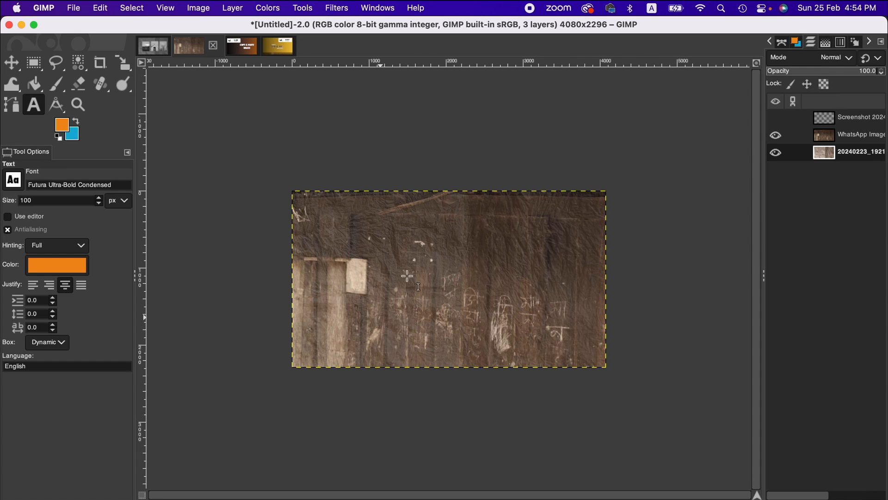
pyautogui.moveTo(373, 316)
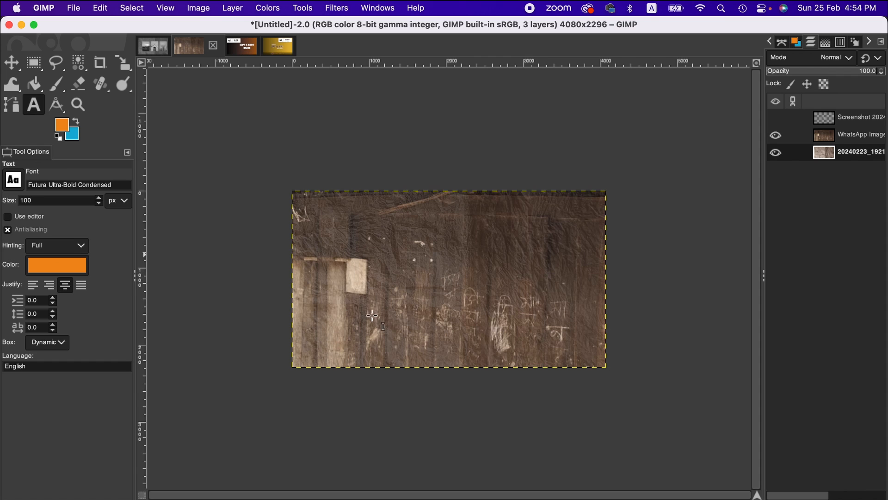
pyautogui.moveTo(411, 313)
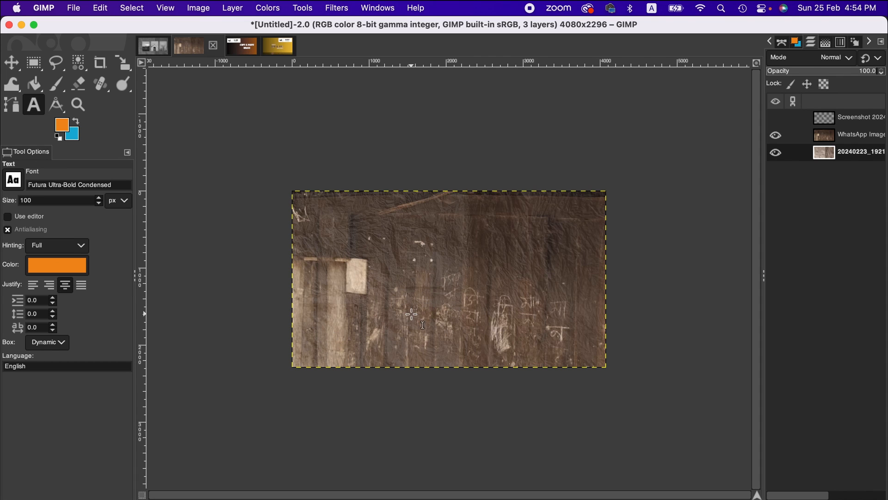
pyautogui.moveTo(300, 232)
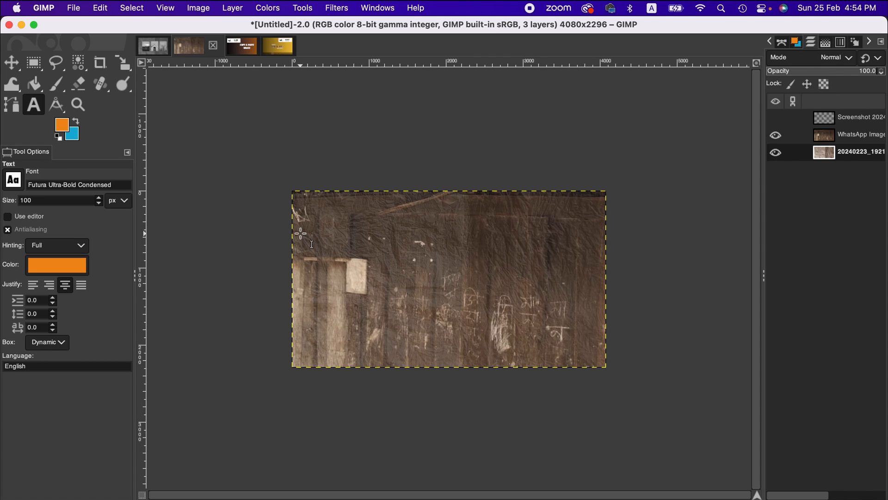
pyautogui.moveTo(107, 11)
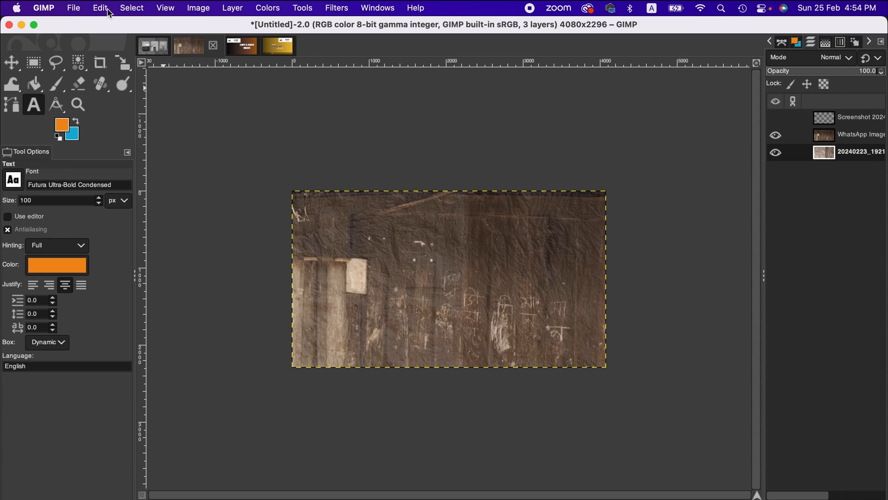
# Paste the barn photo as a new fourth layer over the wood texture.
pyautogui.click(100, 8)
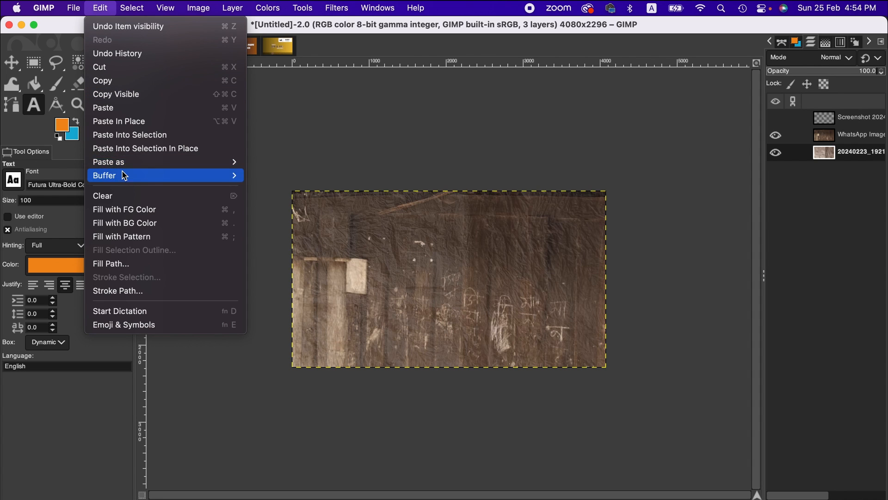
pyautogui.moveTo(107, 162)
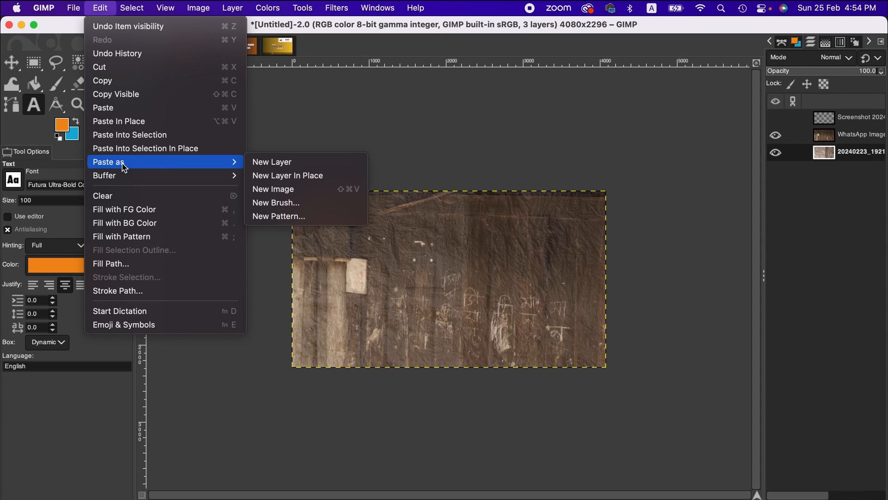
pyautogui.moveTo(288, 164)
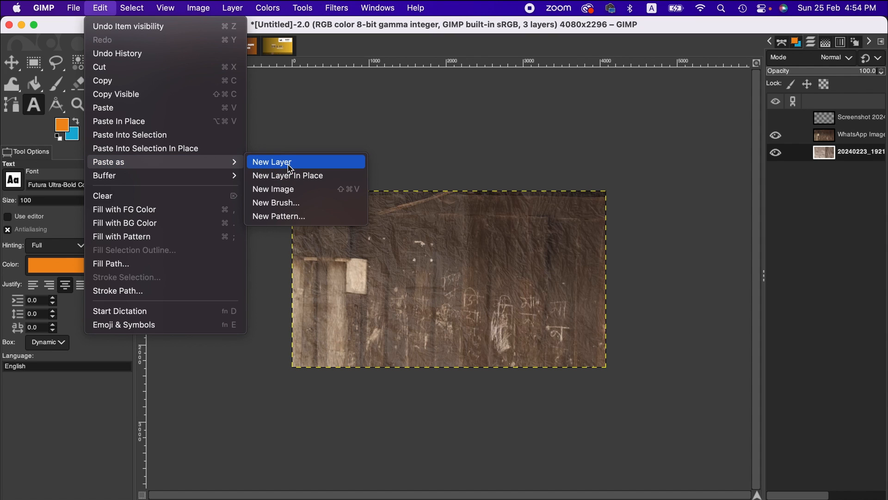
pyautogui.moveTo(289, 178)
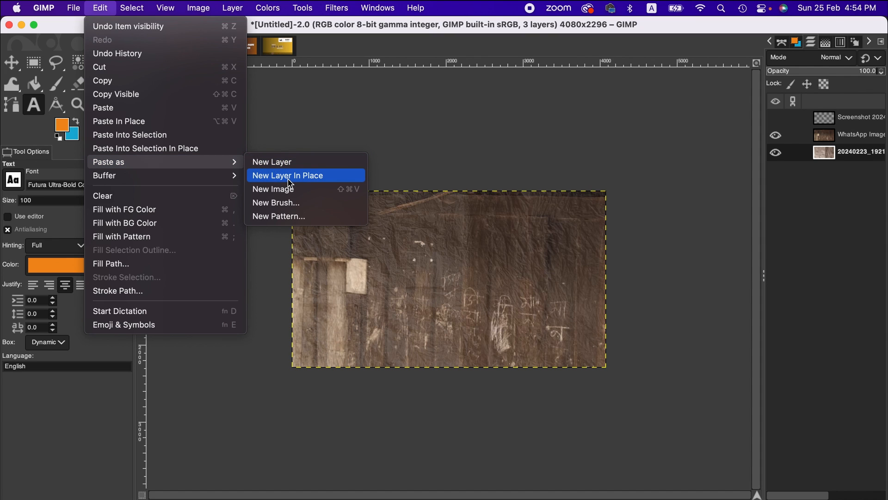
pyautogui.moveTo(284, 205)
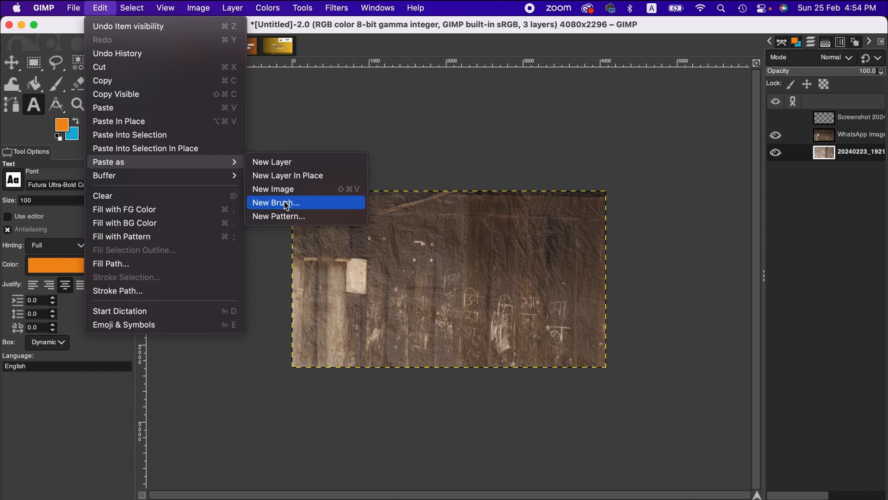
pyautogui.moveTo(279, 215)
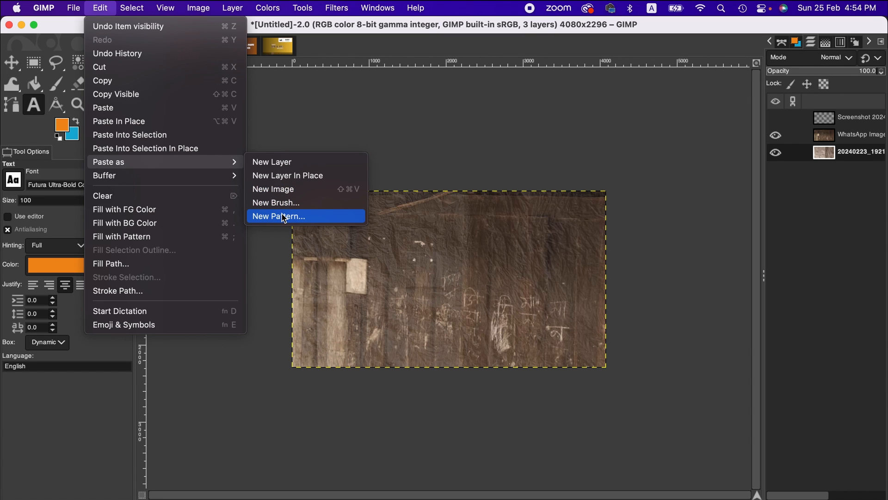
pyautogui.moveTo(294, 164)
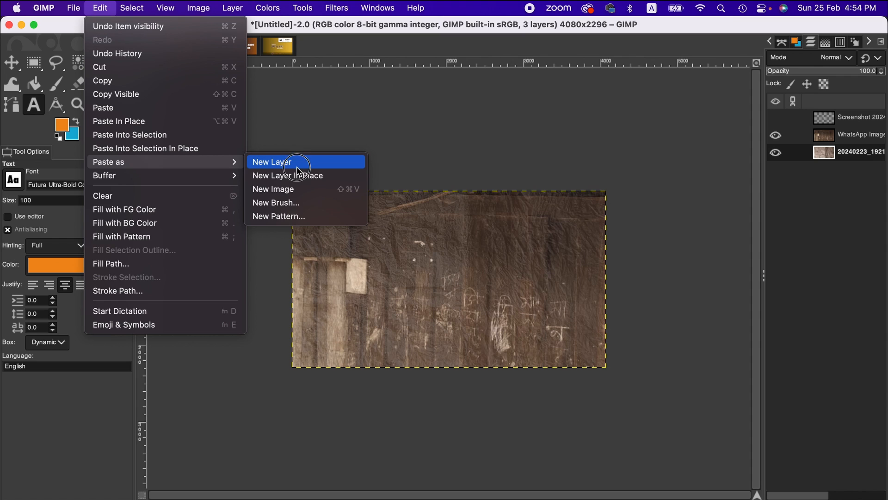
pyautogui.click(271, 161)
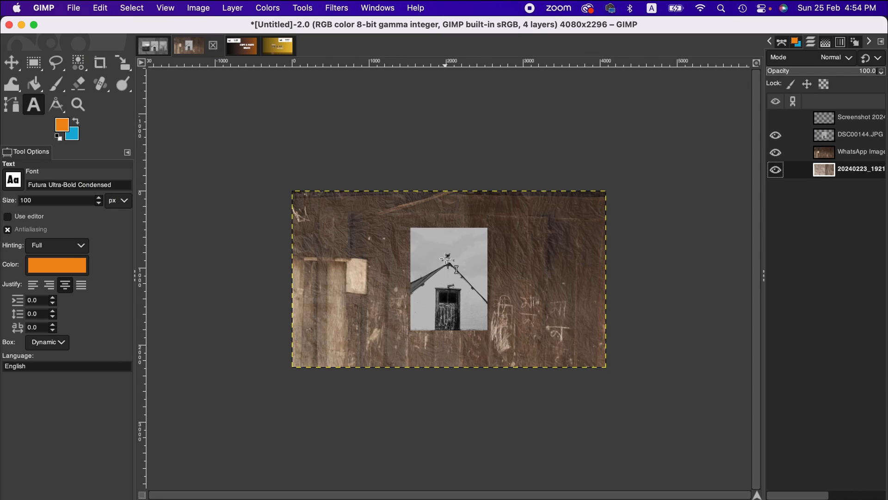
pyautogui.moveTo(451, 279)
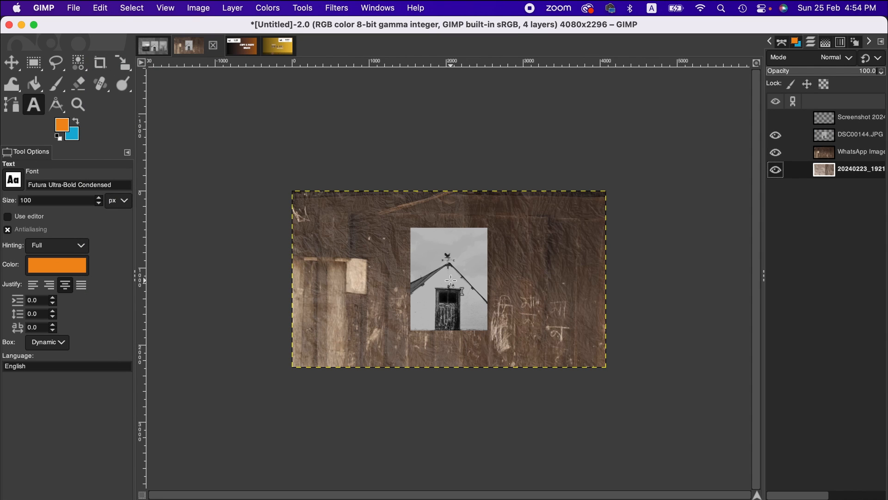
pyautogui.moveTo(100, 8)
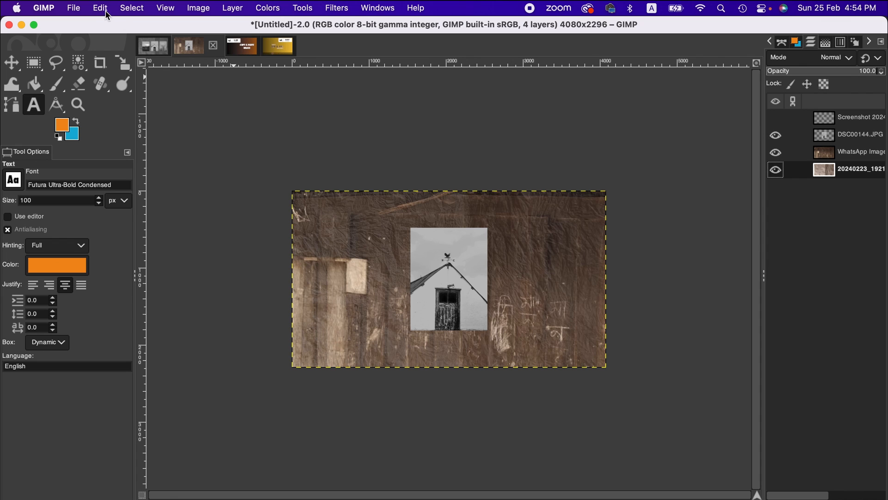
# Paste the barn photo again as its own new untitled image.
pyautogui.click(100, 7)
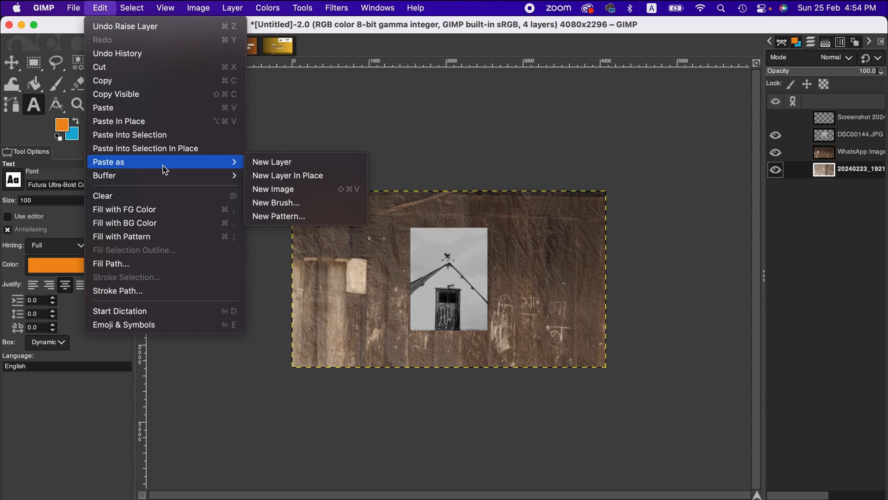
pyautogui.moveTo(283, 189)
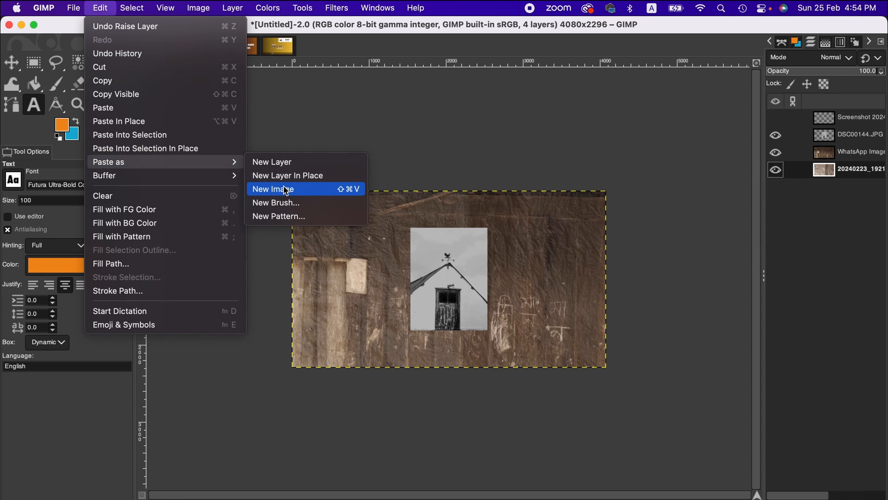
pyautogui.click(272, 189)
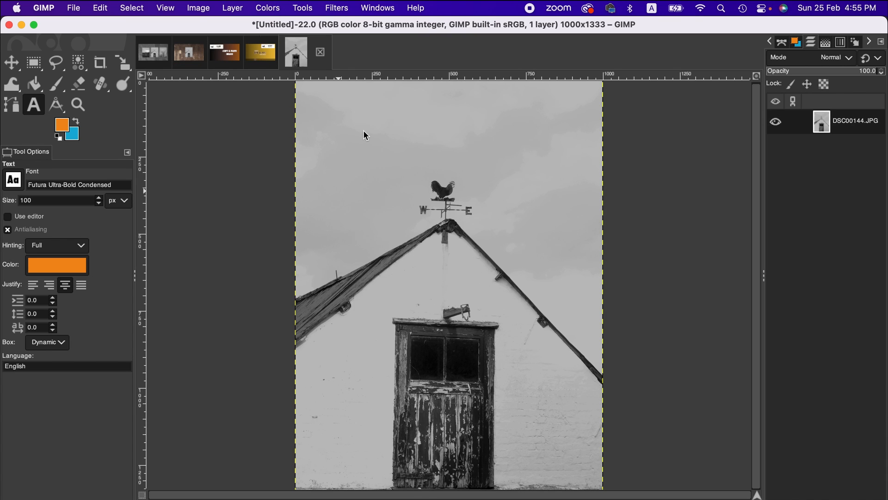
pyautogui.moveTo(164, 5)
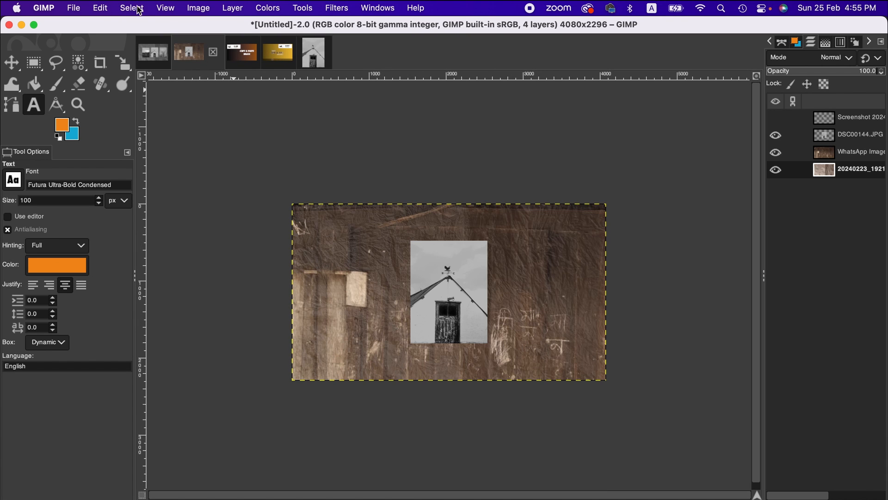
pyautogui.click(100, 9)
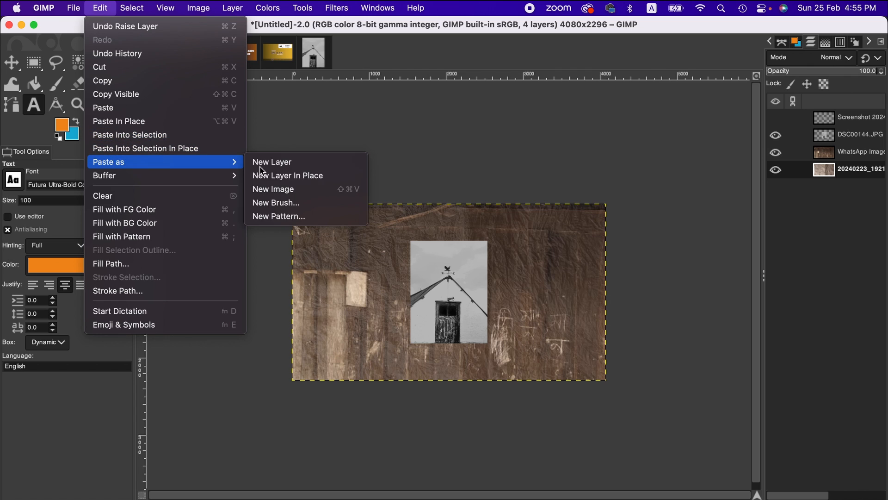
pyautogui.moveTo(298, 181)
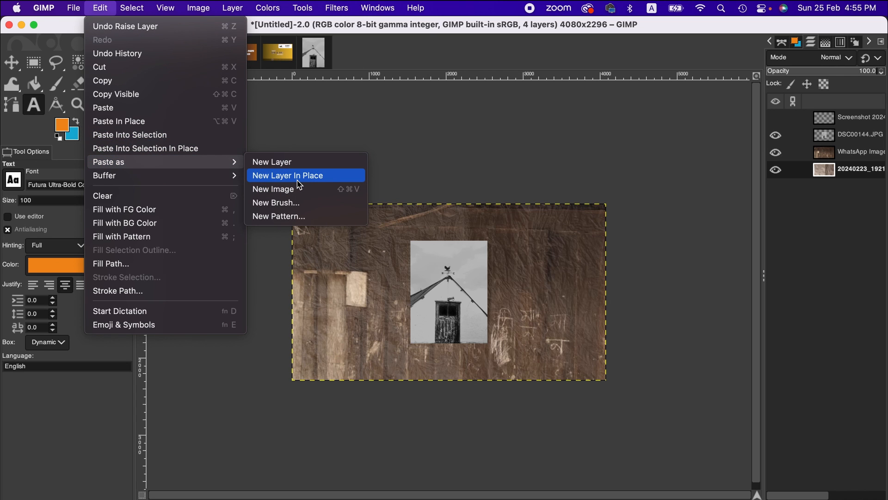
pyautogui.click(287, 175)
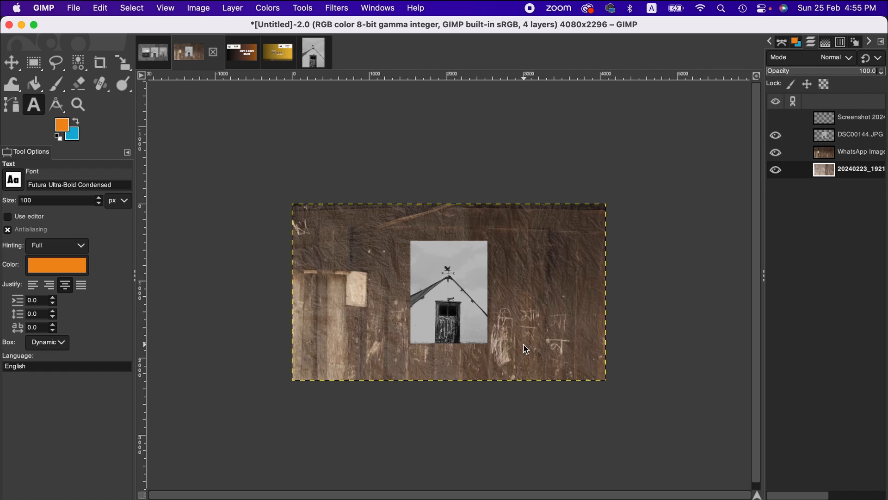
pyautogui.click(100, 8)
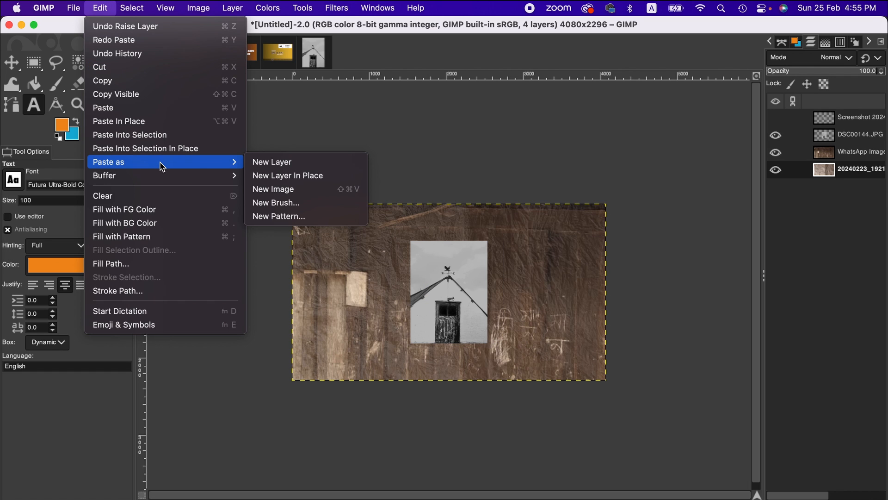
pyautogui.moveTo(291, 230)
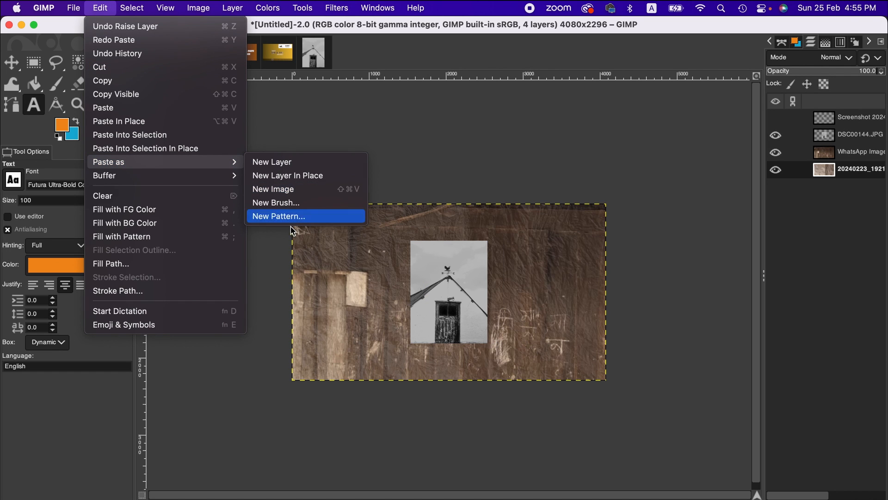
pyautogui.moveTo(294, 248)
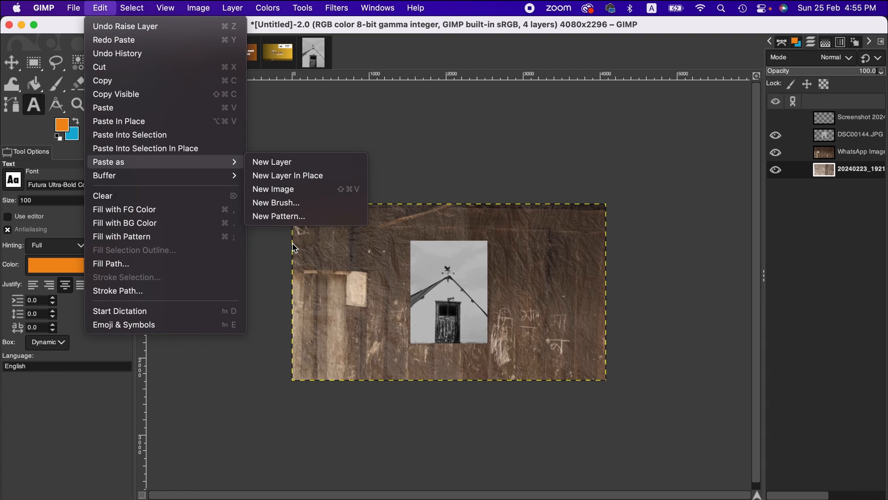
pyautogui.click(272, 189)
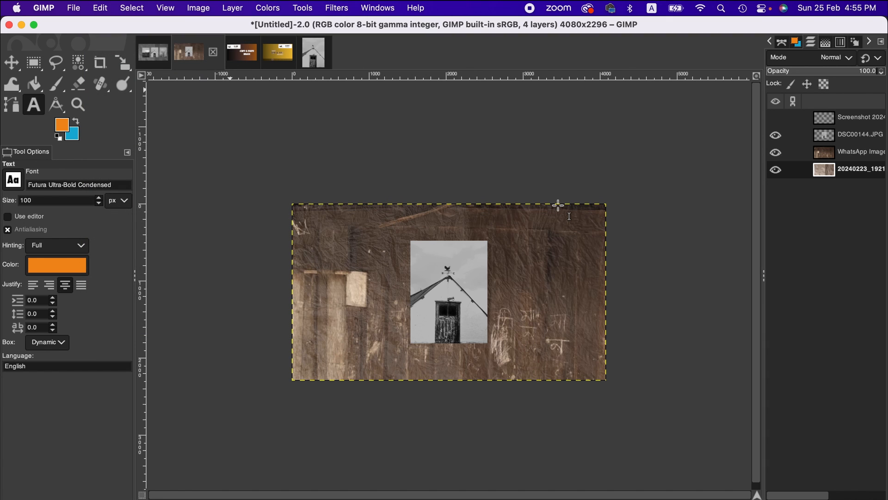